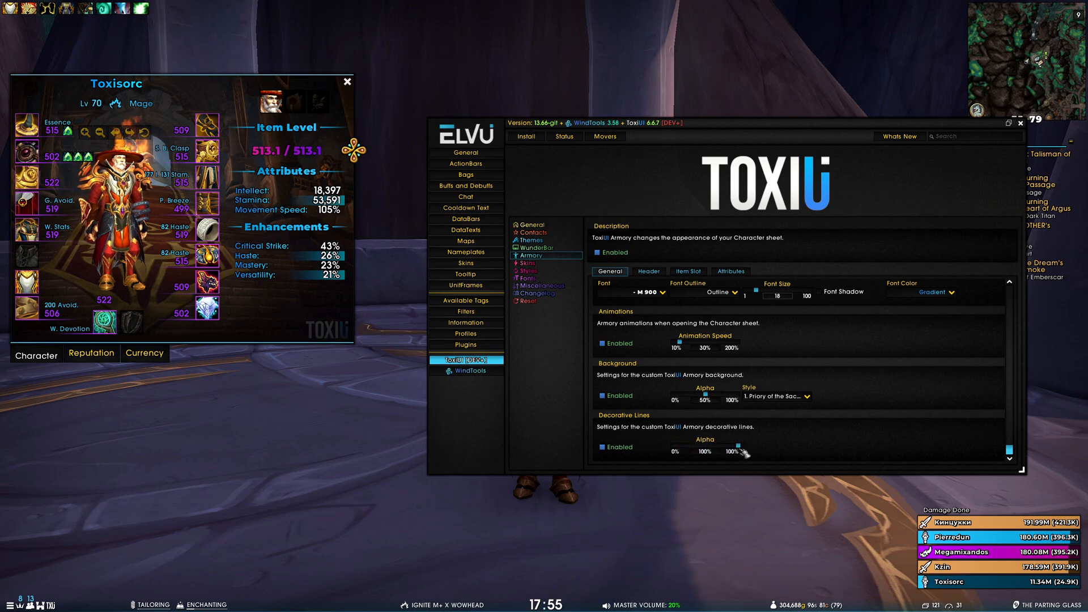
mouse_move(617, 447)
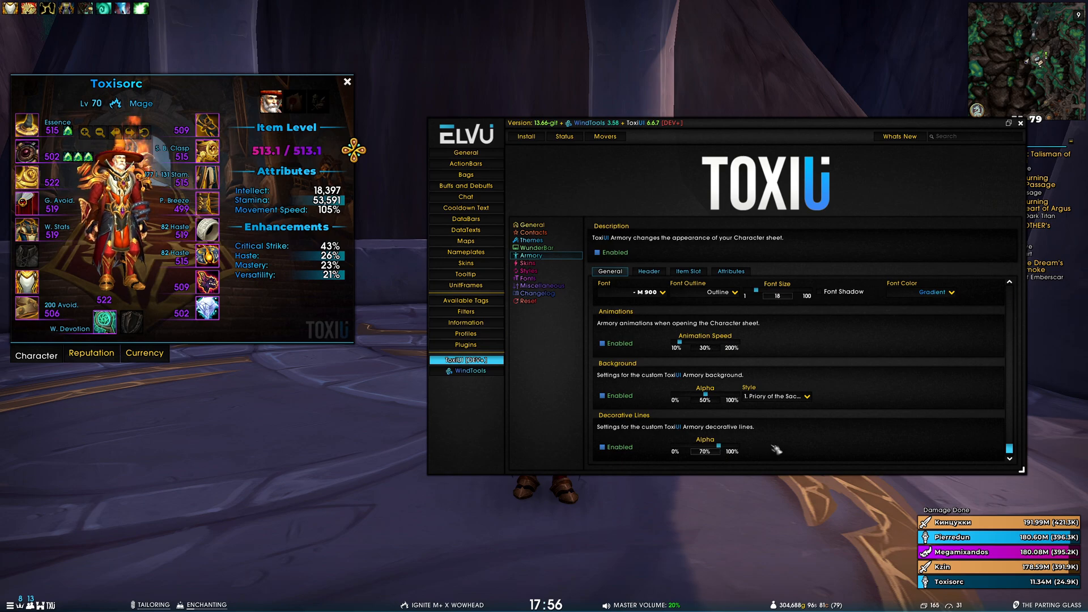
Show the ToxiUI 6.6.7 changelog listing new features like Armory decorative lines
left_click(536, 293)
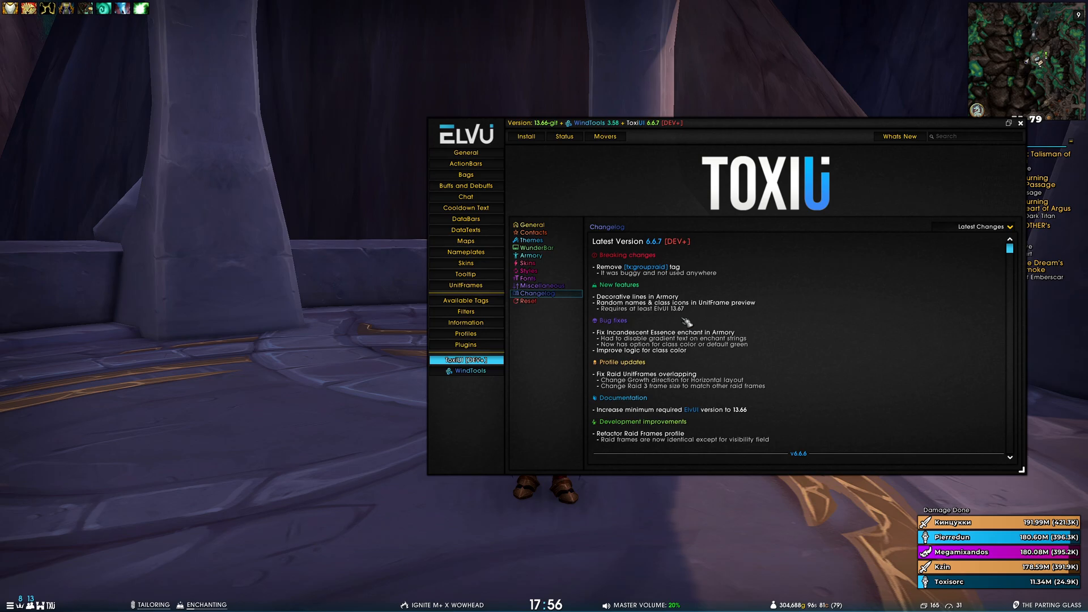
mouse_move(610, 318)
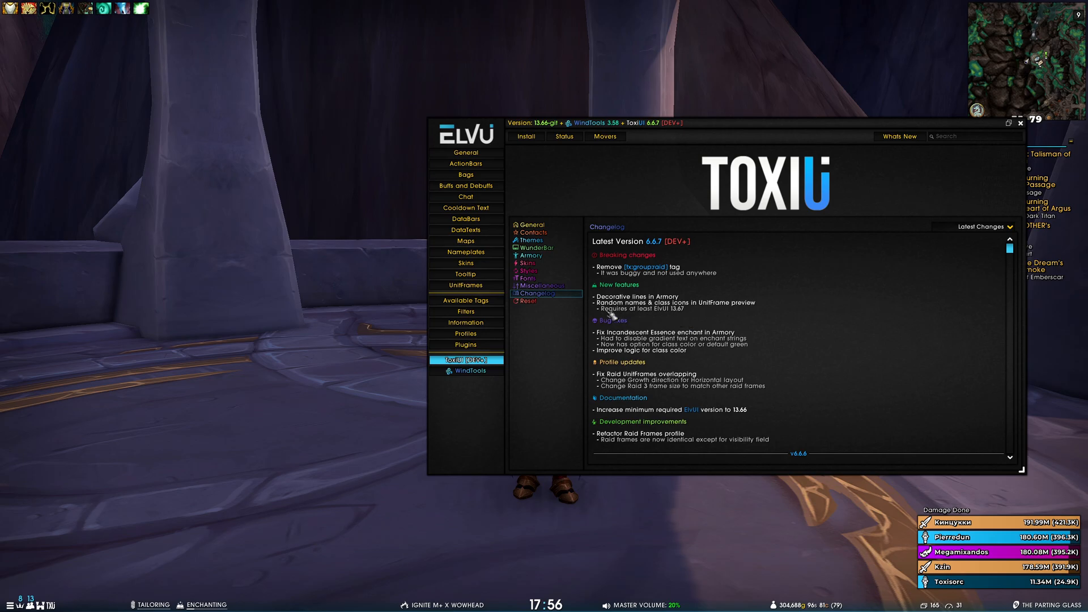
mouse_move(676, 315)
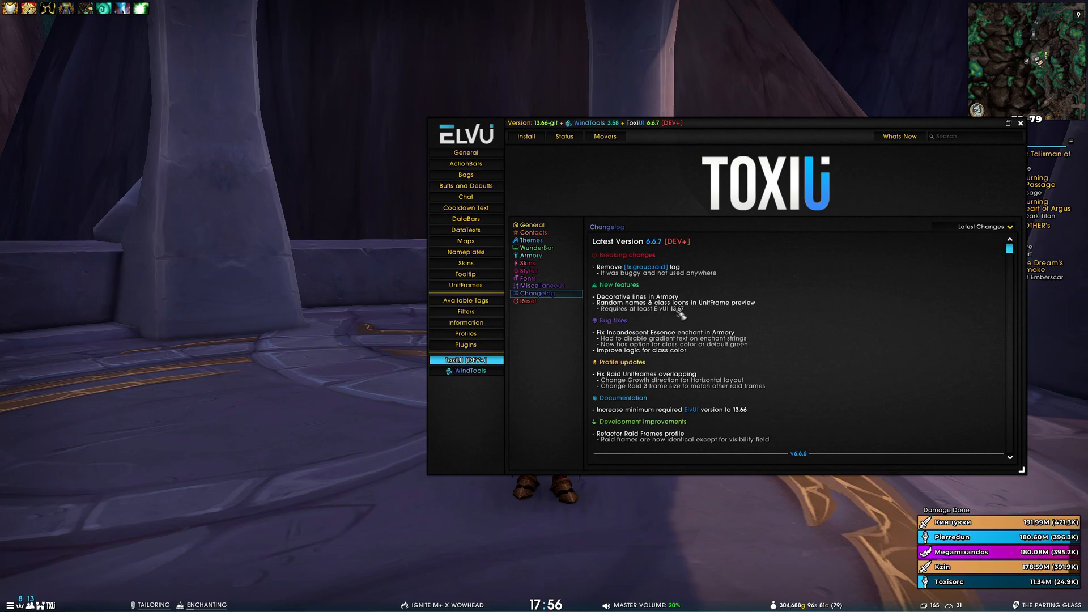
mouse_move(555, 132)
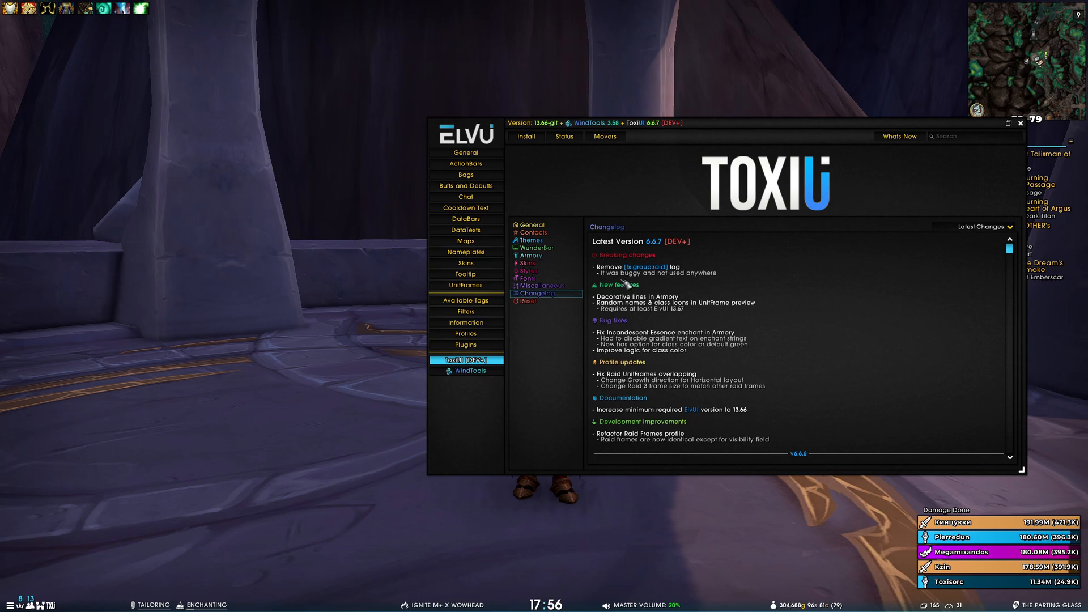
Open ElvUI UnitFrames and switch to Group Units to preview party frames
left_click(466, 285)
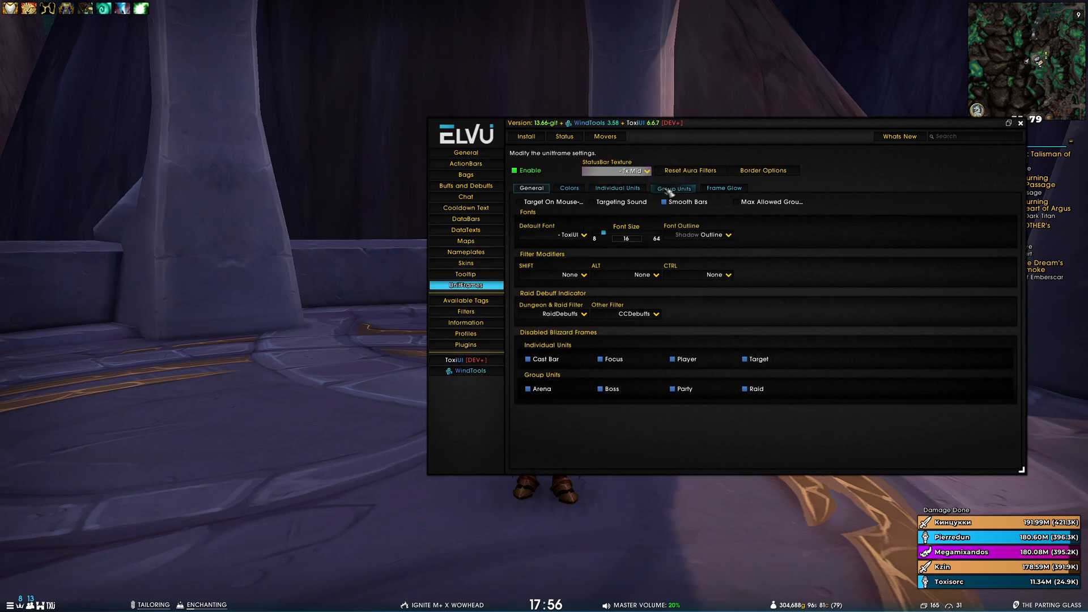
left_click(673, 188)
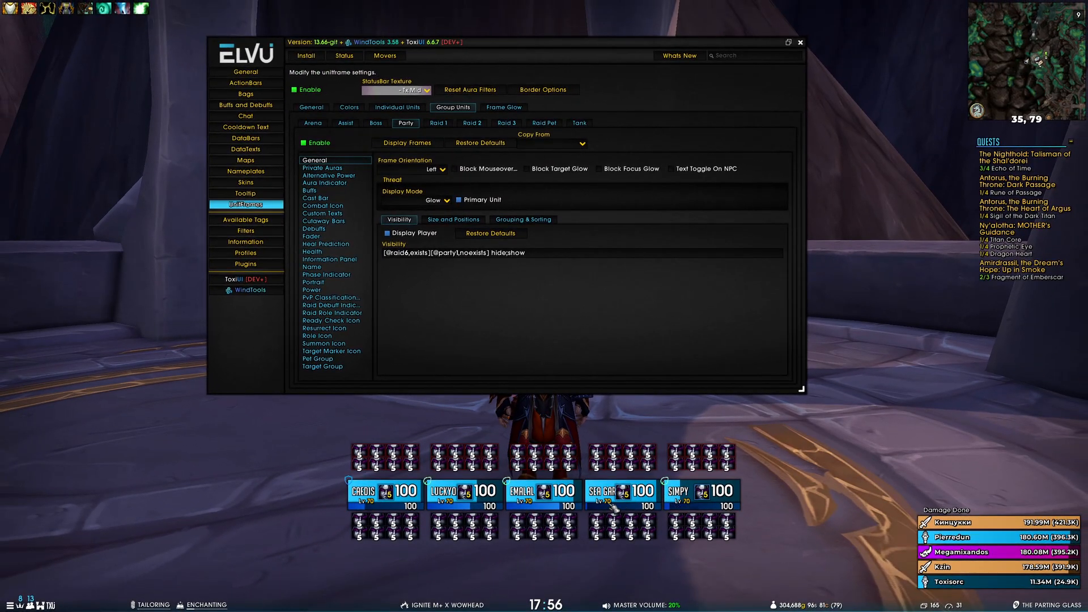
mouse_move(493, 279)
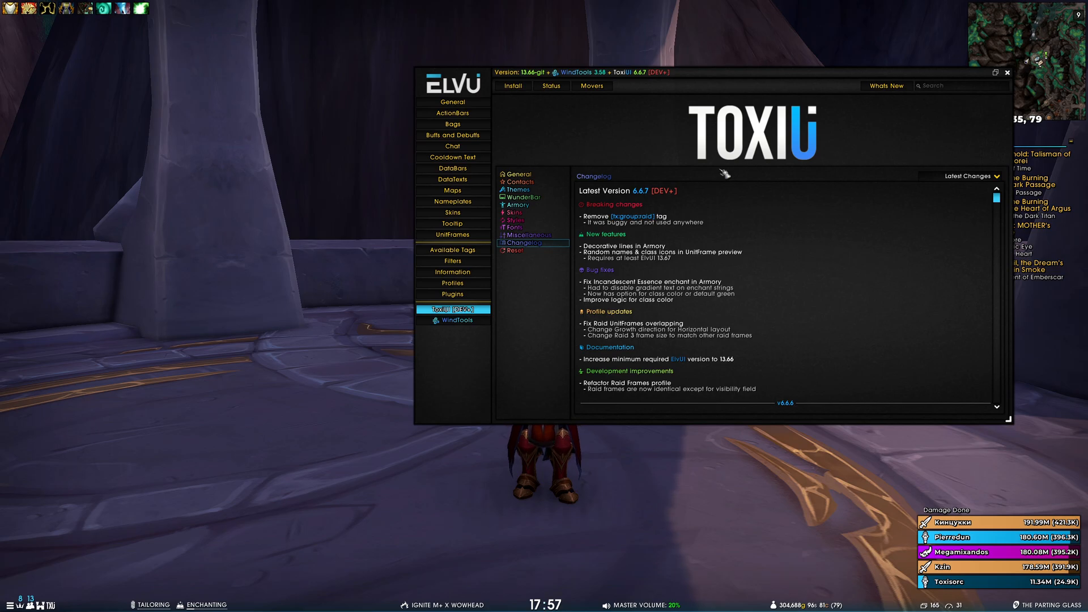
mouse_move(727, 249)
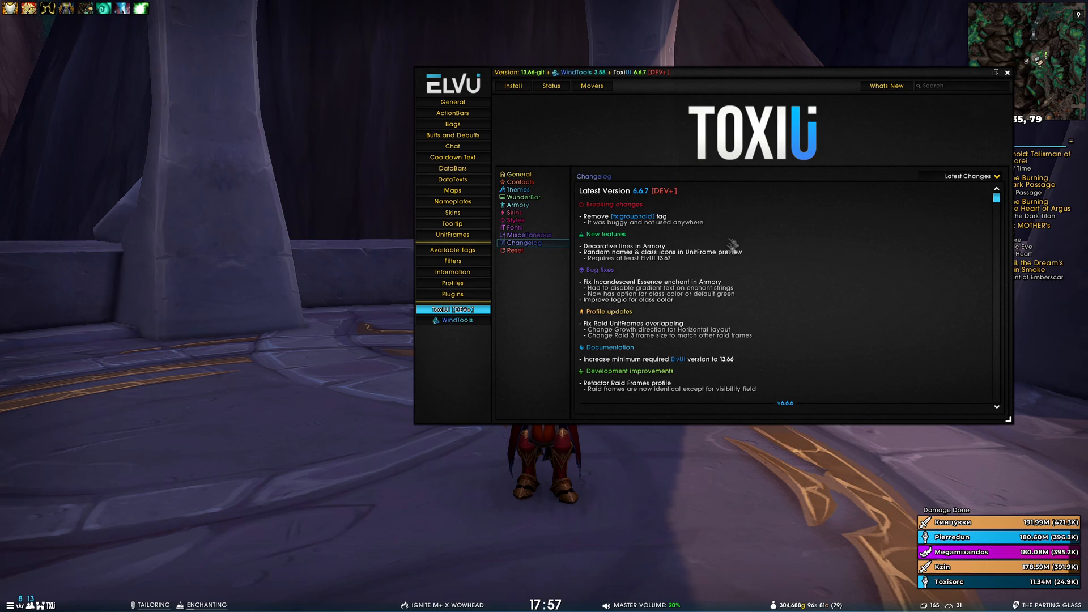
mouse_move(670, 298)
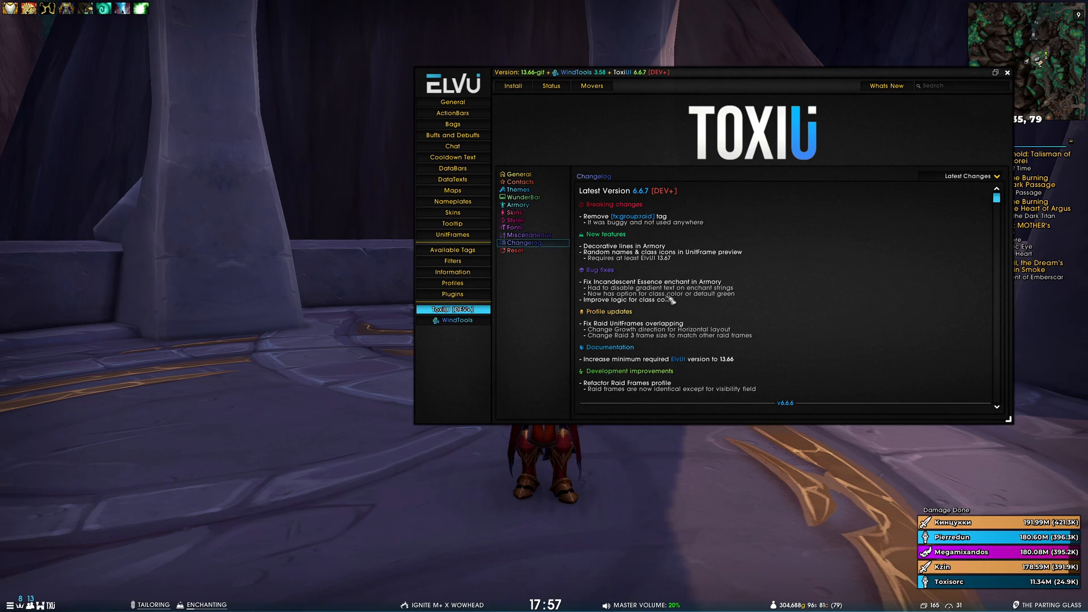
mouse_move(616, 278)
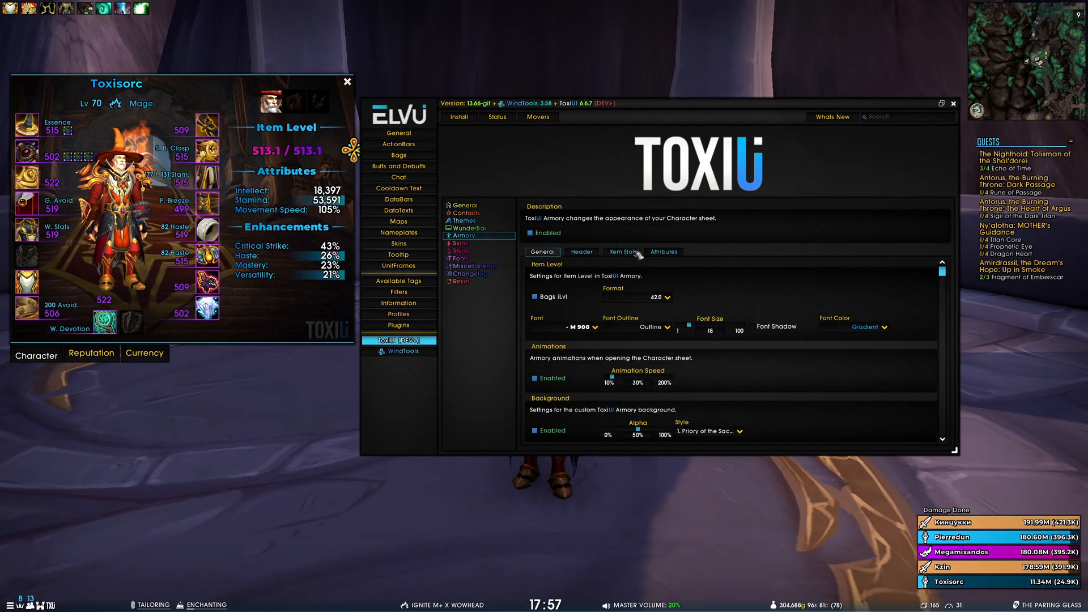
View the ToxiUI Armory Item Slot options
left_click(622, 251)
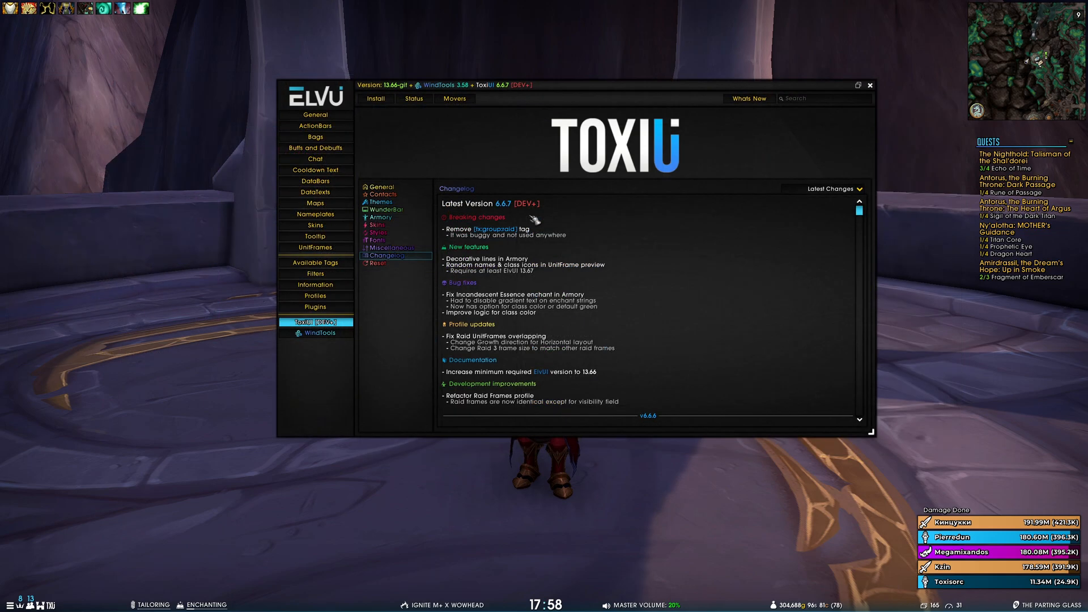
mouse_move(562, 396)
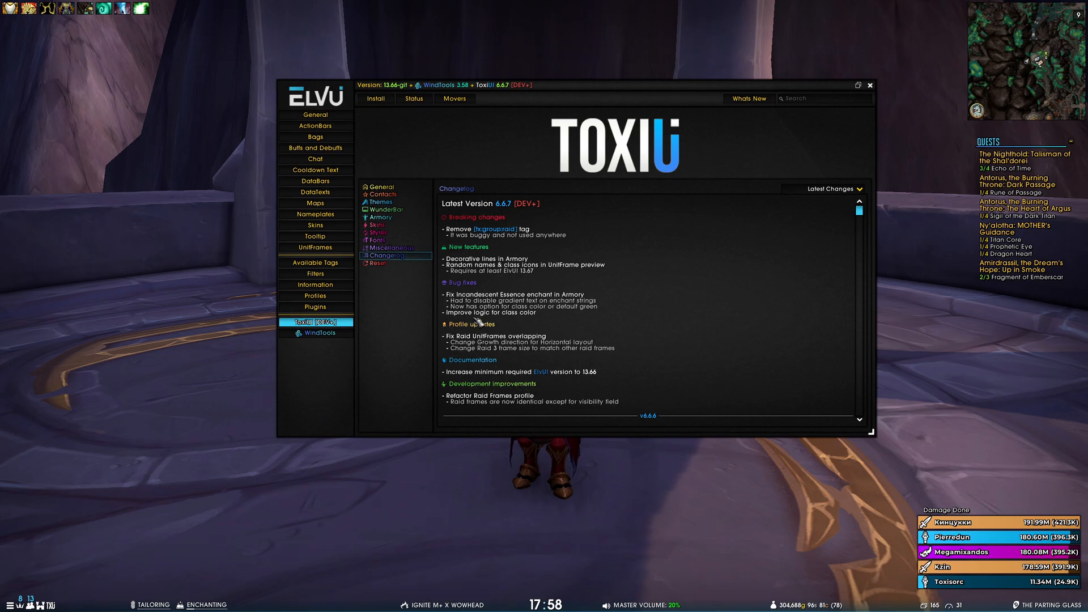
mouse_move(548, 332)
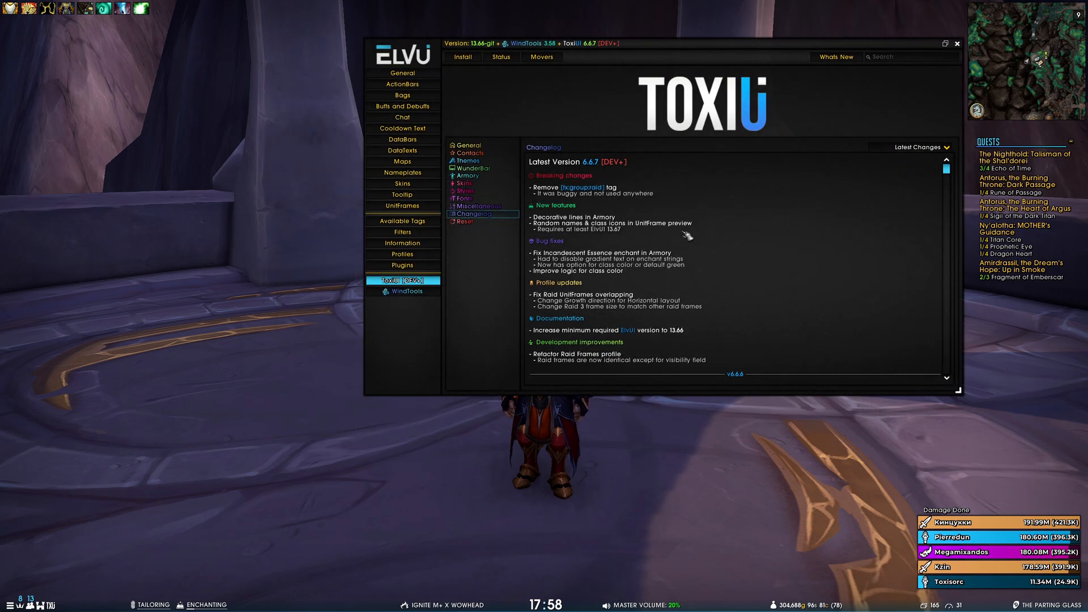
mouse_move(594, 259)
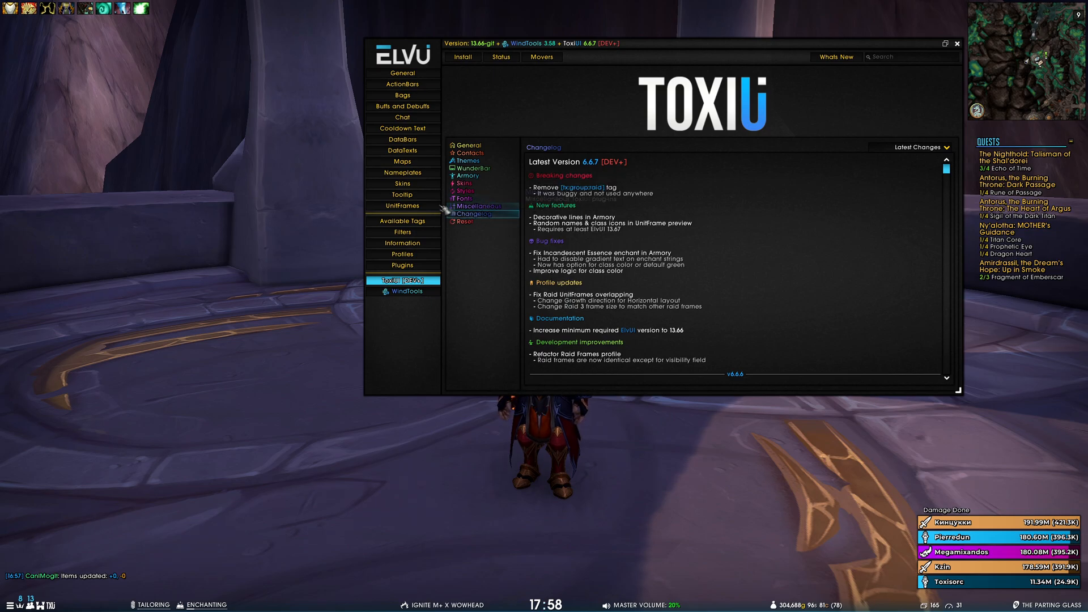
Open Group Units and switch to the Raid 1 frame settings with preview
left_click(401, 205)
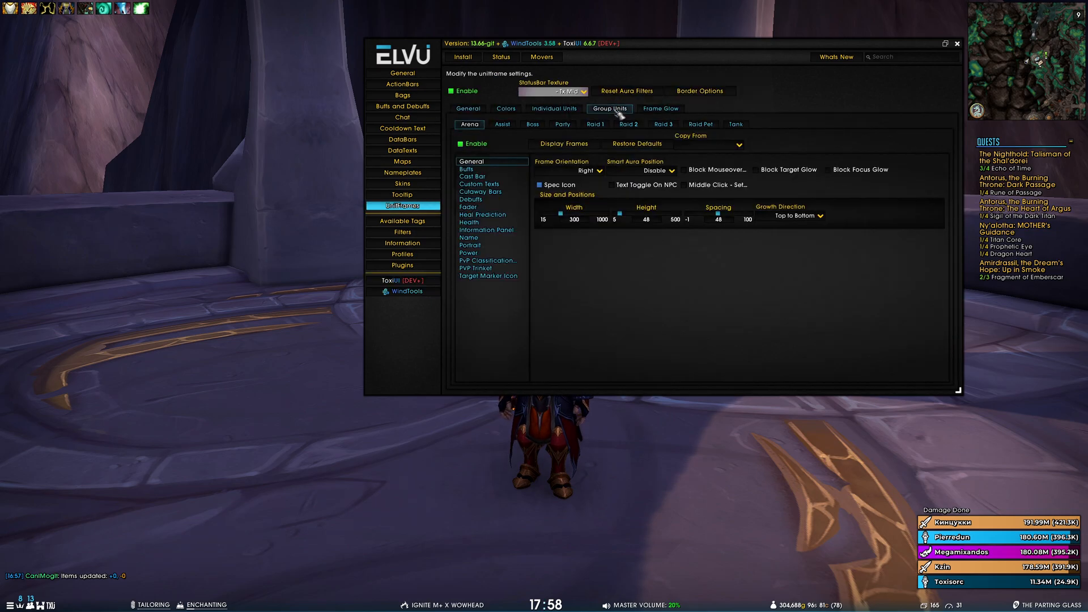
left_click(593, 123)
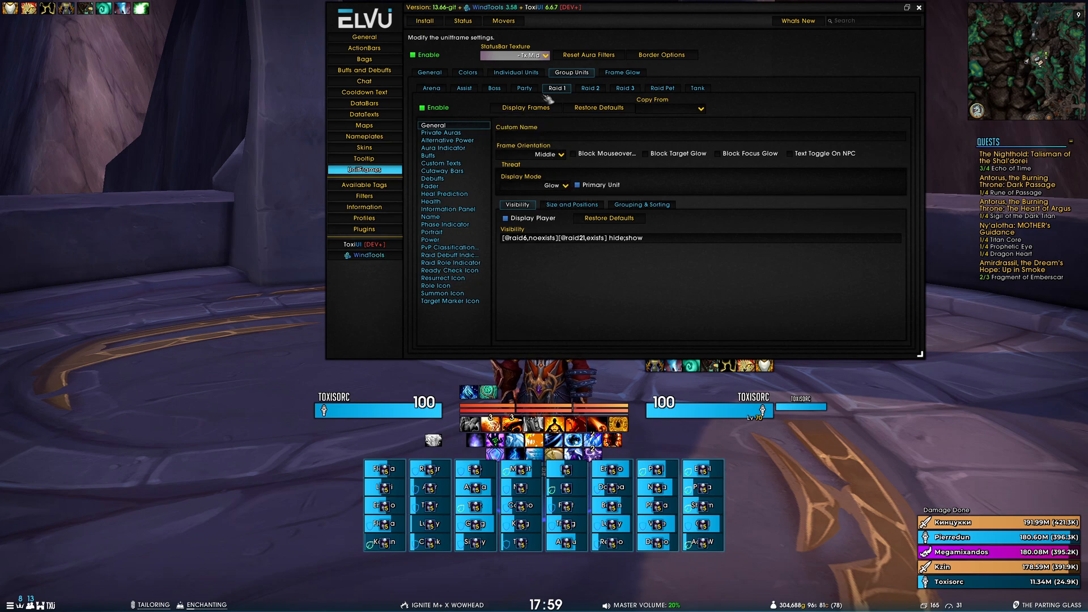
left_click(623, 88)
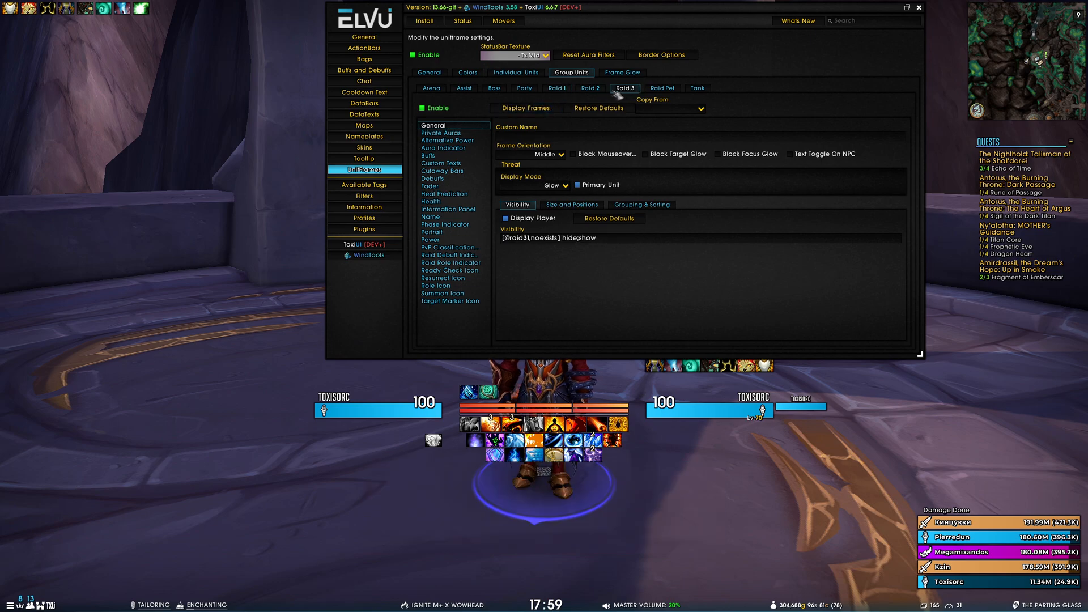
left_click(526, 108)
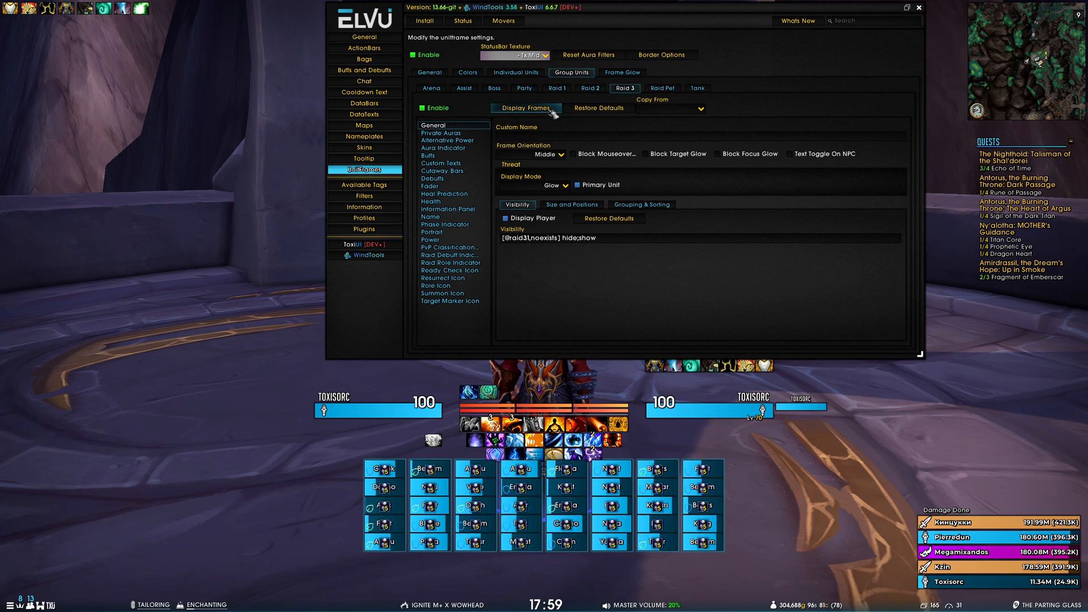
mouse_move(605, 154)
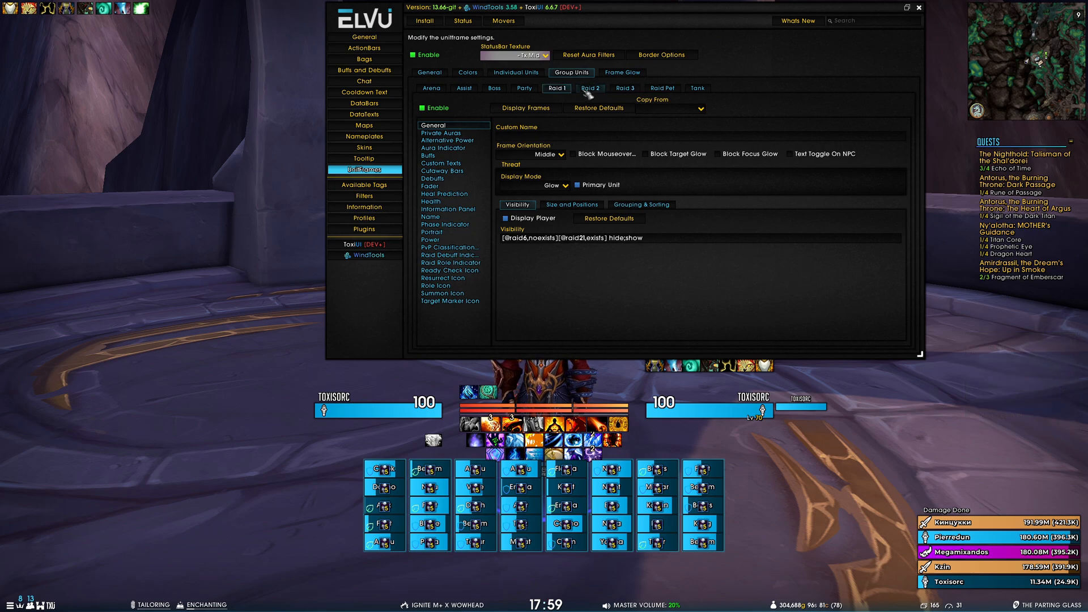
left_click(590, 89)
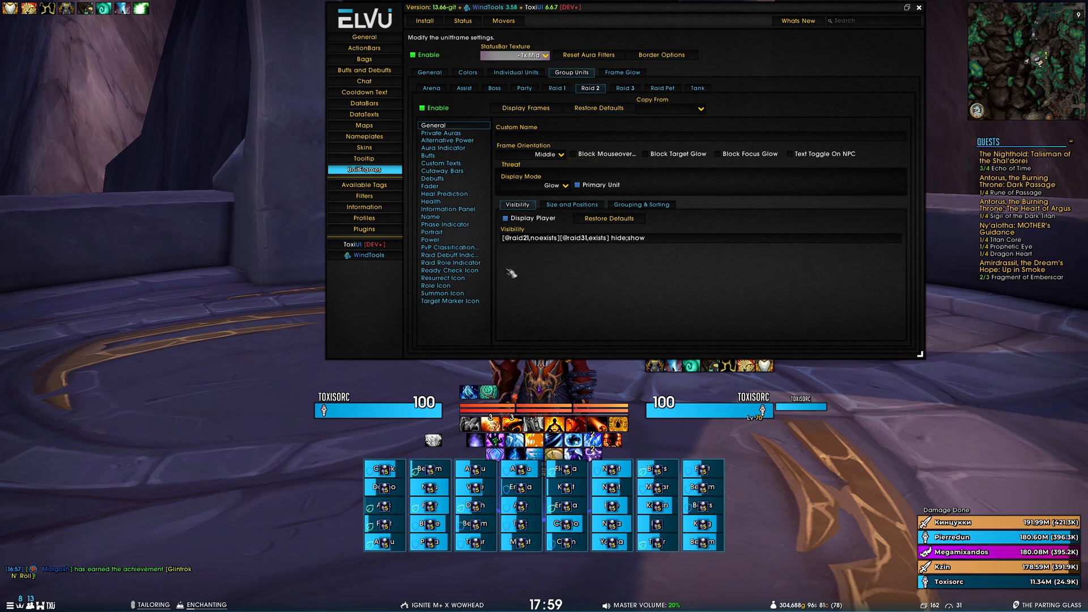
left_click(556, 88)
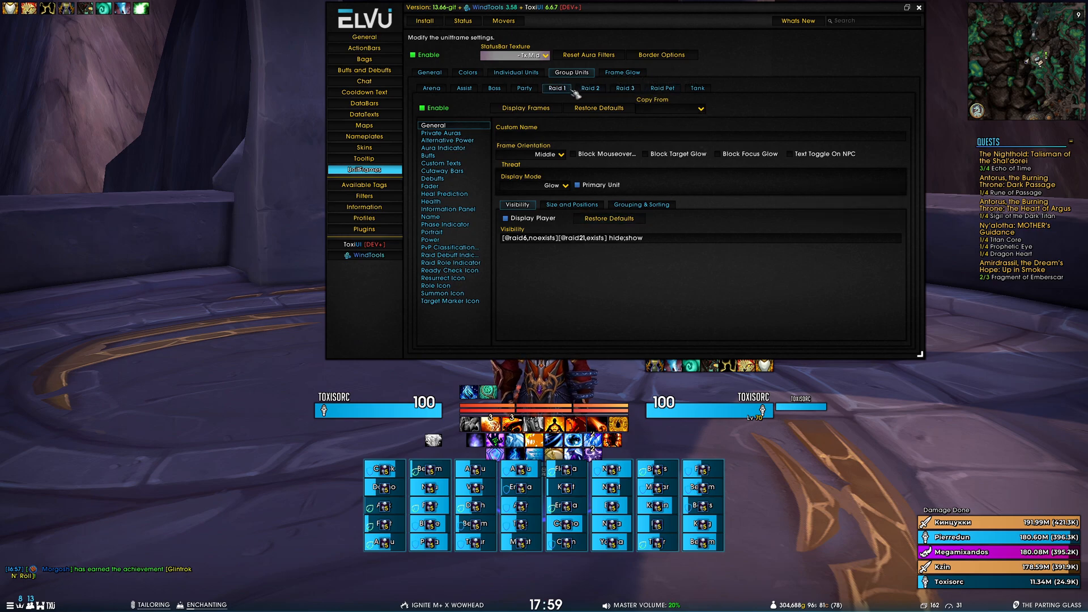
mouse_move(634, 246)
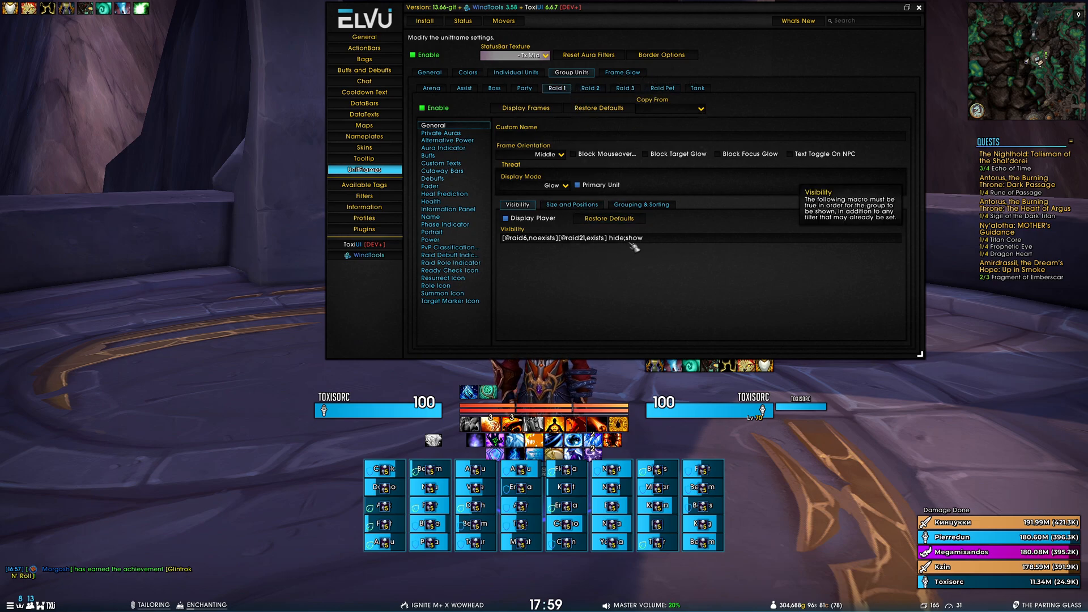